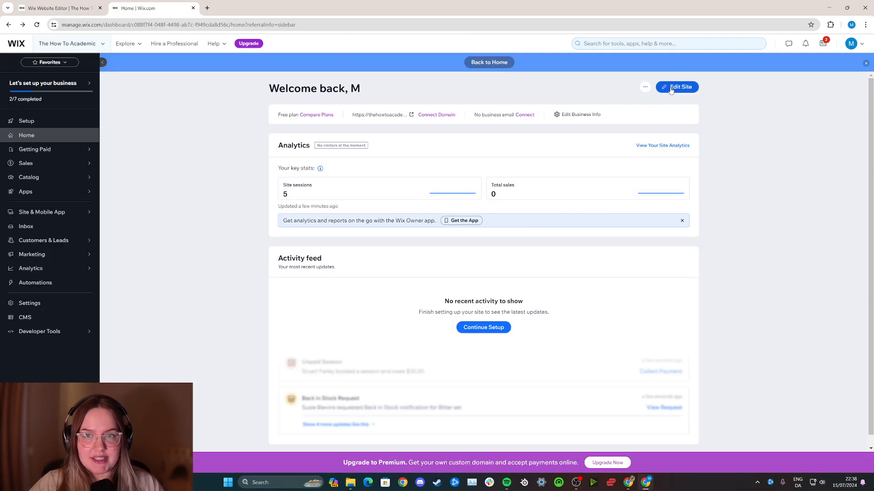
# - Open the How To Academic site in the Wix Editor from the dashboard
pyautogui.click(677, 88)
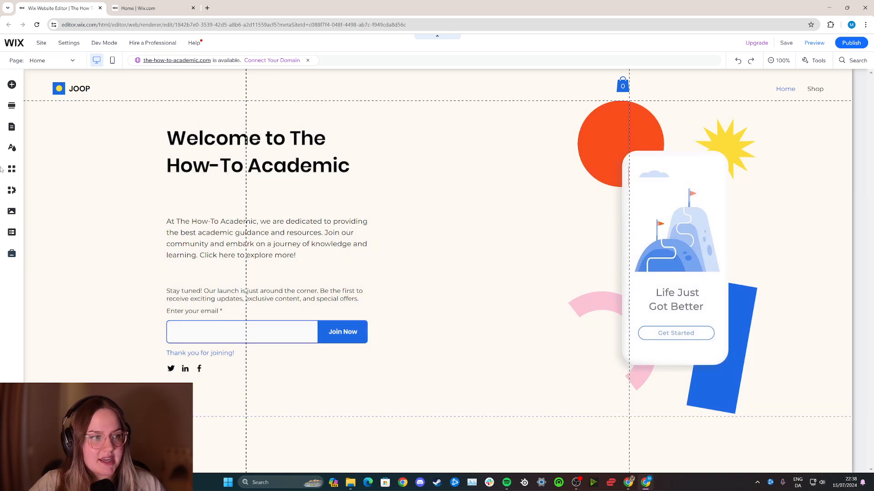
pyautogui.moveTo(11, 169)
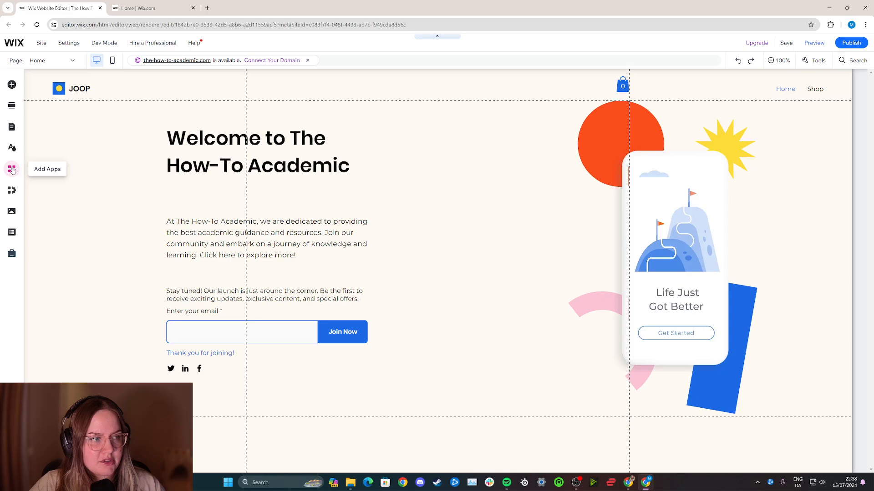
# - Search the Wix App Market for 'countdown' to list countdown timer apps
pyautogui.click(11, 169)
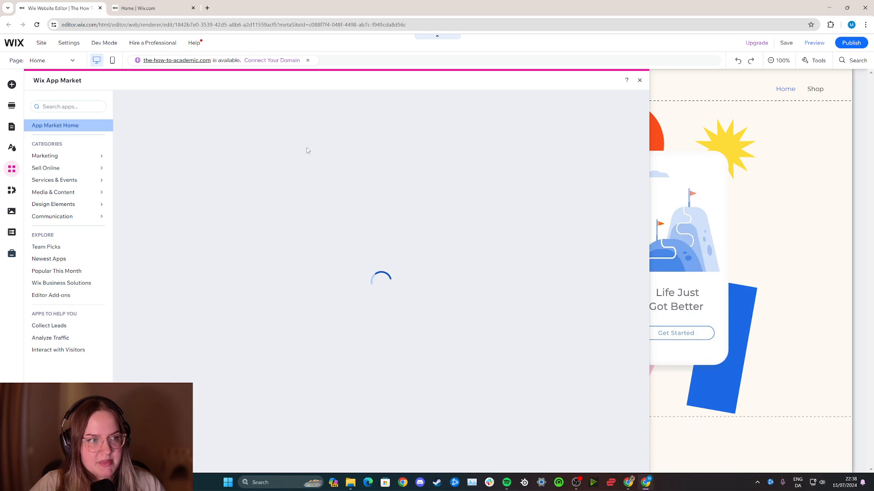
pyautogui.click(69, 106)
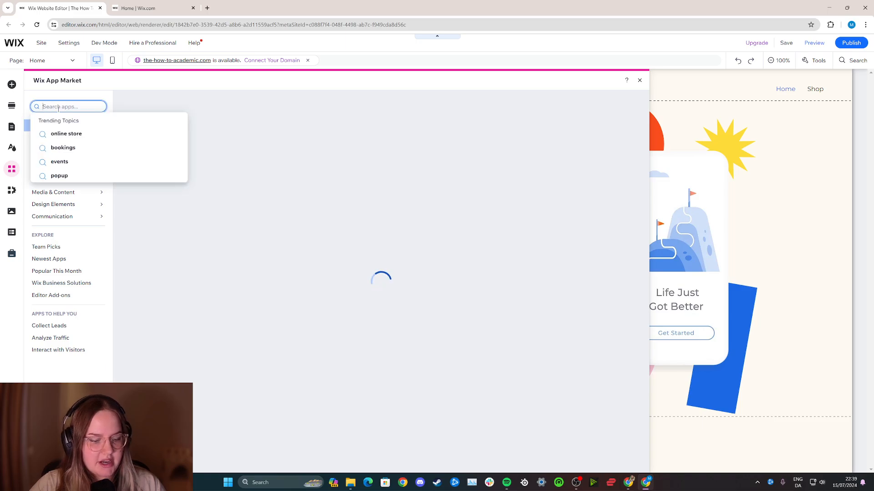
pyautogui.write('countdown')
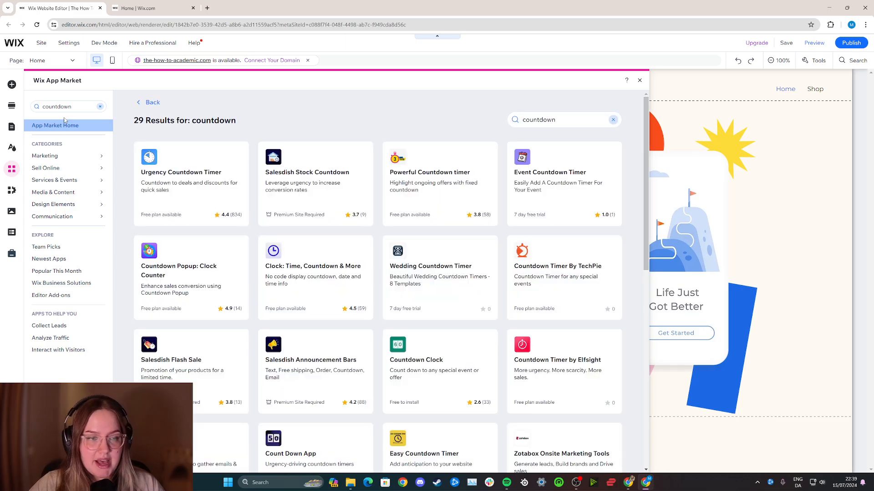
pyautogui.moveTo(227, 216)
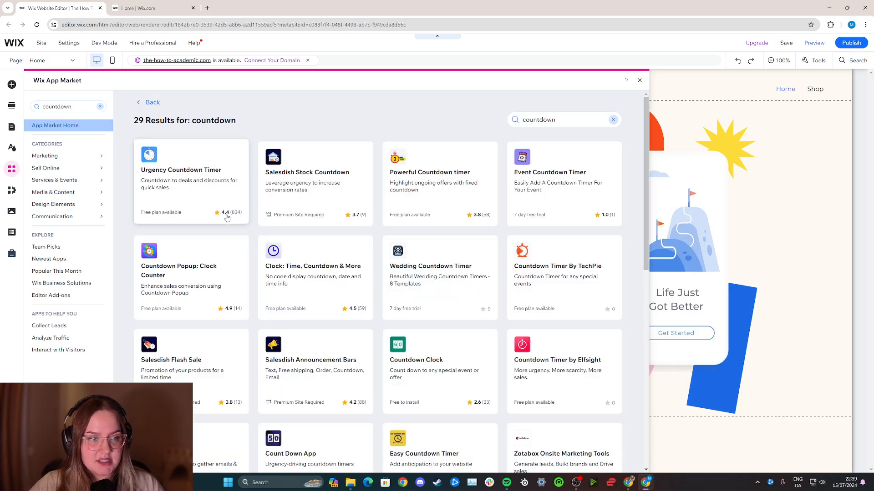
pyautogui.moveTo(245, 220)
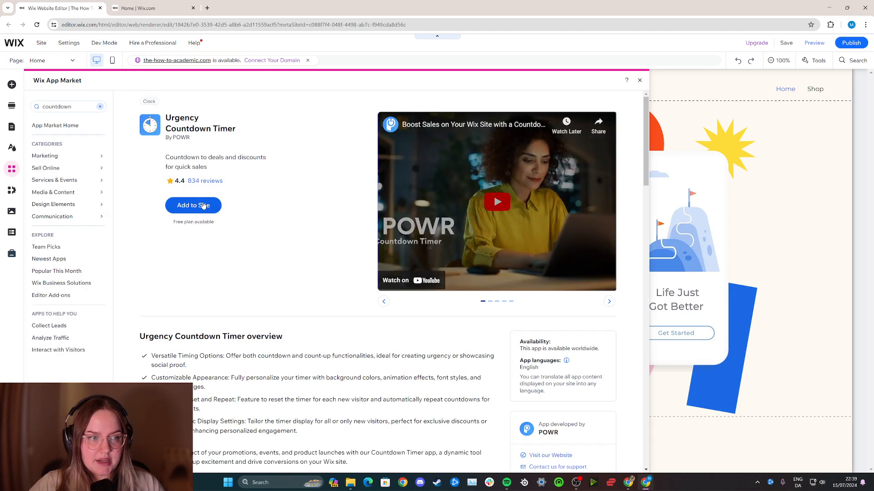
# - Install Urgency Countdown Timer, accepting permissions, and select its 'Website Coming Soon!' widget on the home page
pyautogui.click(193, 206)
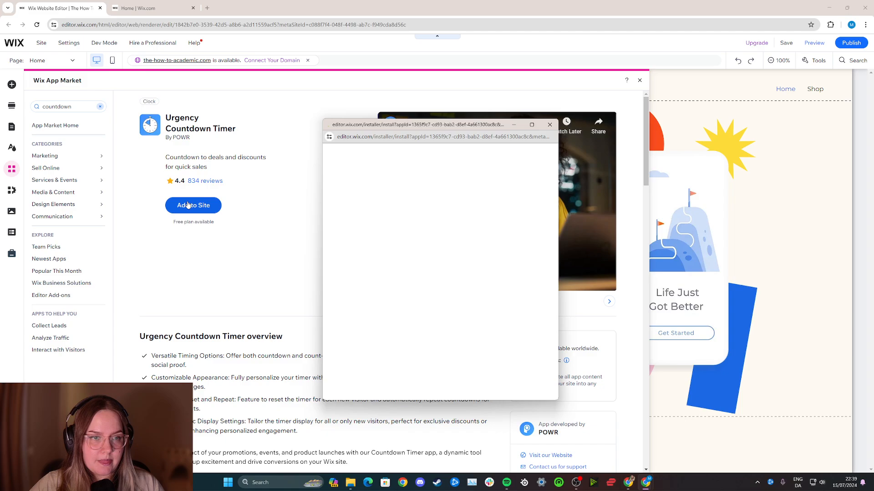
pyautogui.click(193, 205)
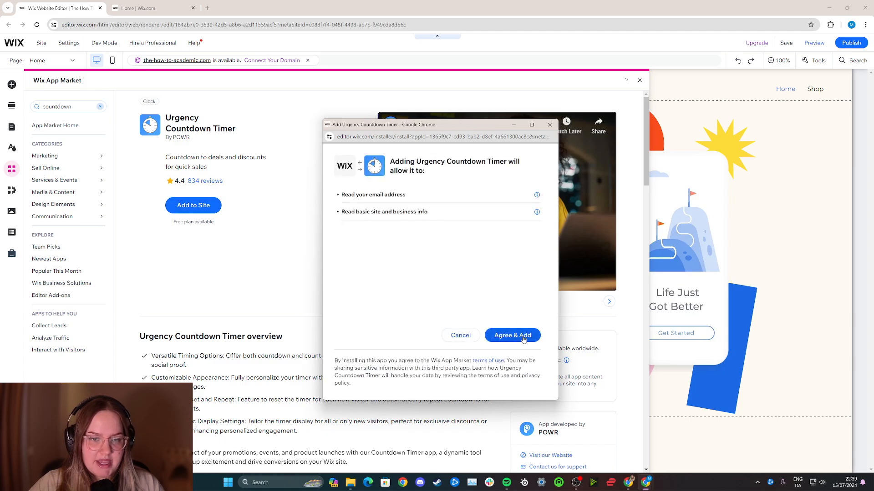
pyautogui.click(513, 335)
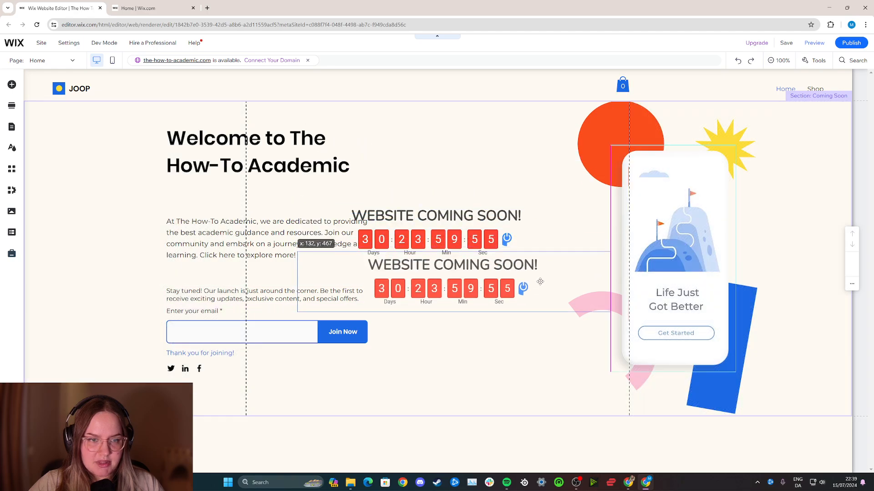
pyautogui.click(452, 265)
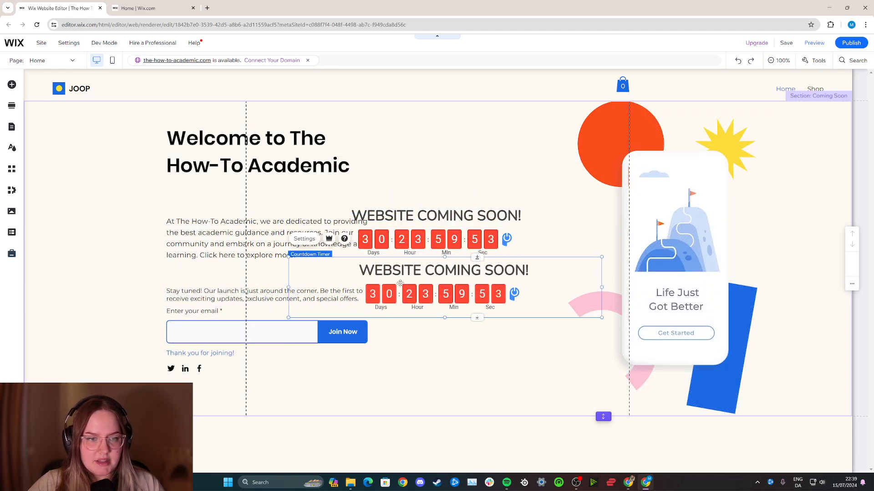
pyautogui.click(304, 238)
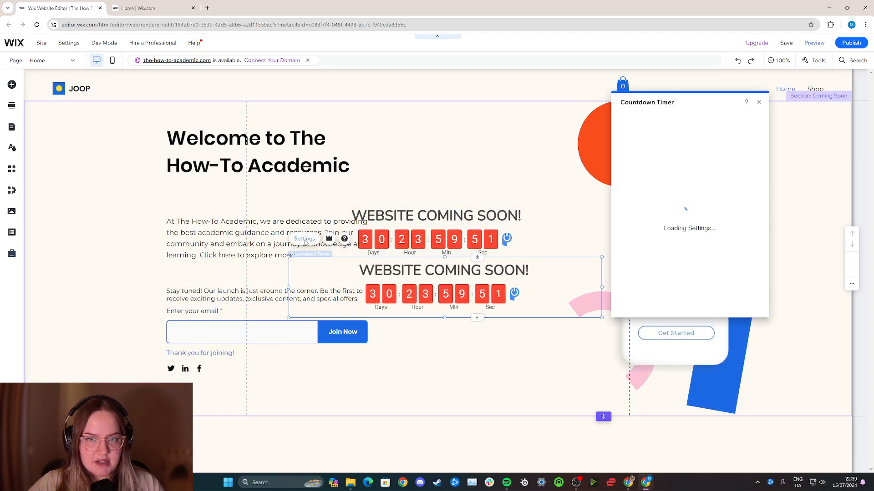
pyautogui.moveTo(642, 185)
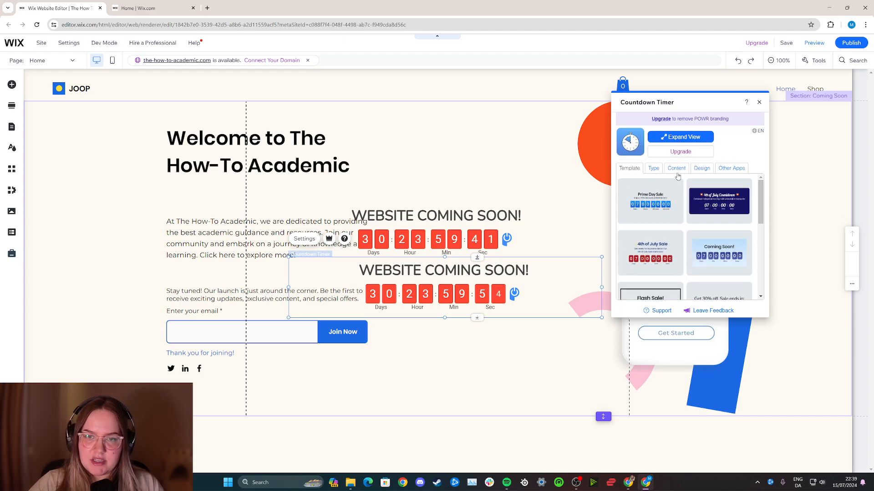
pyautogui.click(701, 167)
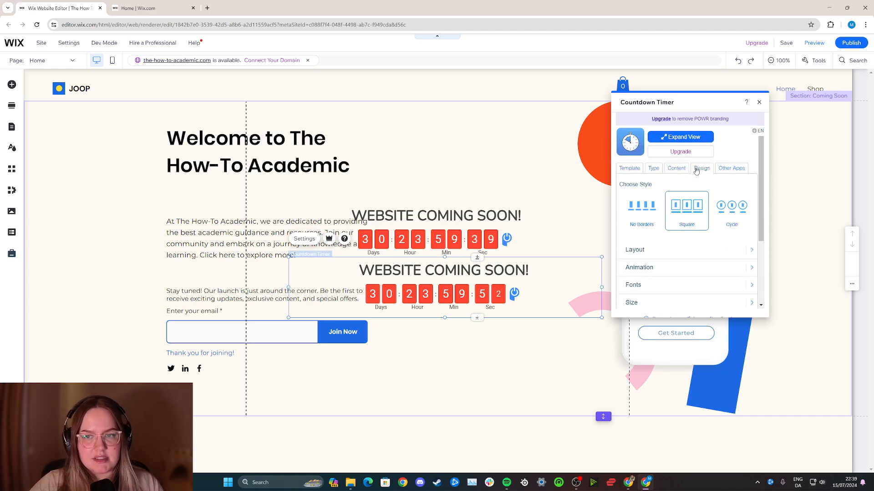
pyautogui.click(732, 169)
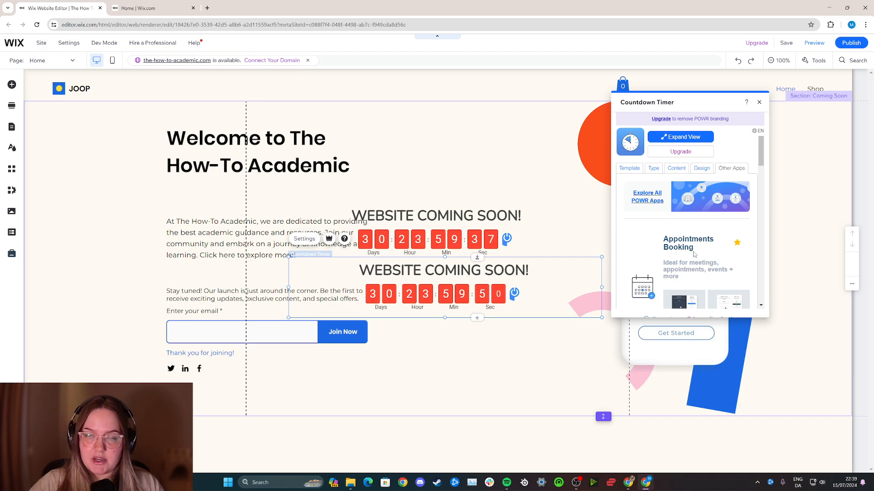
pyautogui.click(701, 167)
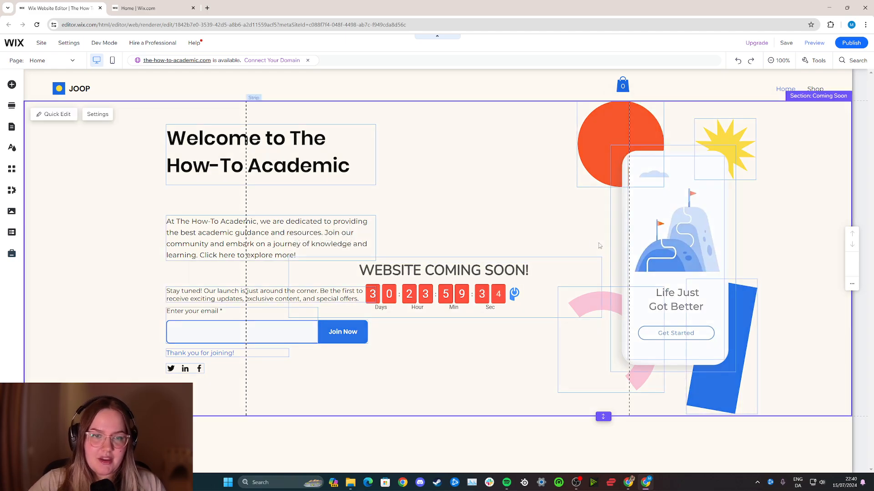
pyautogui.moveTo(442, 193)
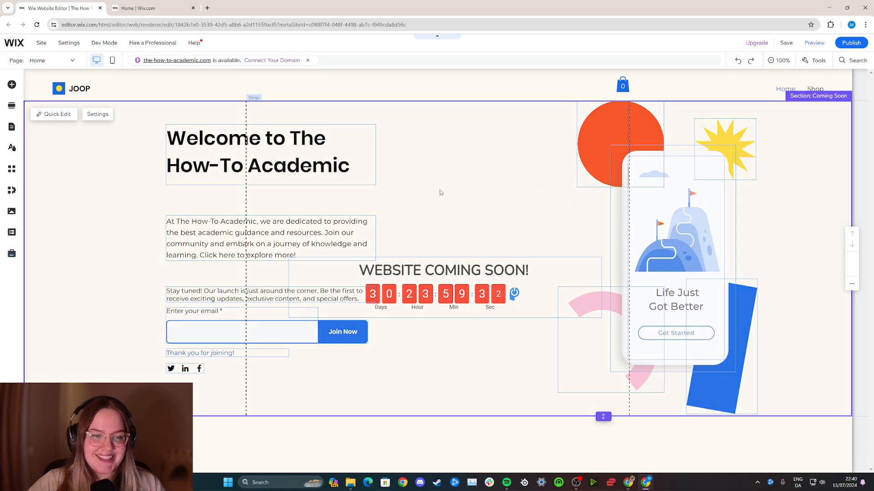